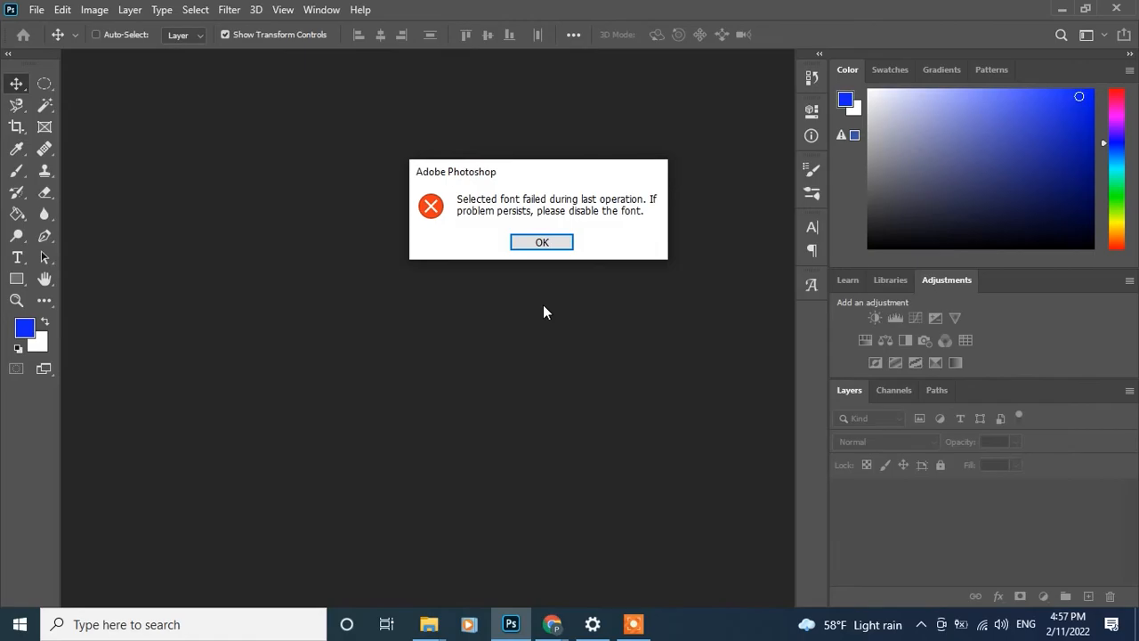
mouse_move(548, 283)
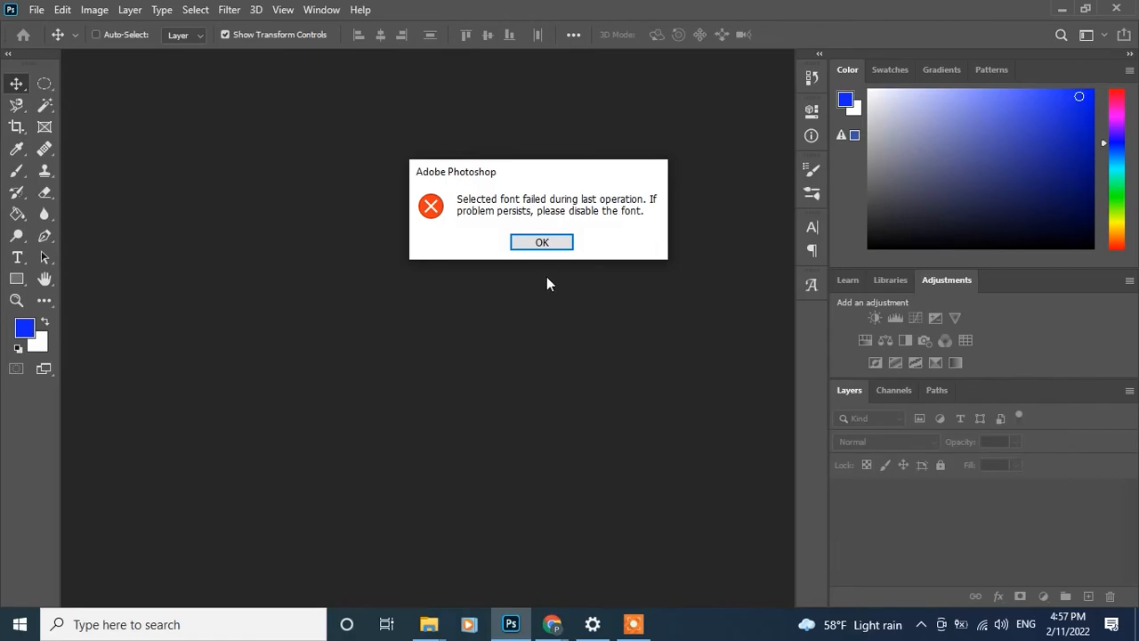
mouse_move(449, 219)
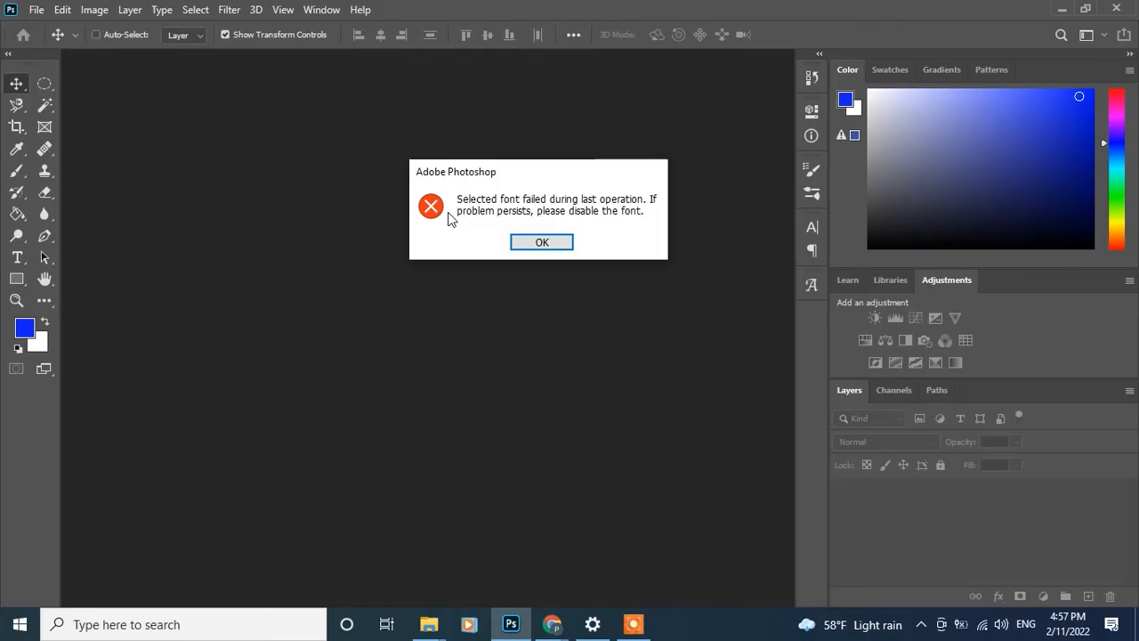
mouse_move(551, 229)
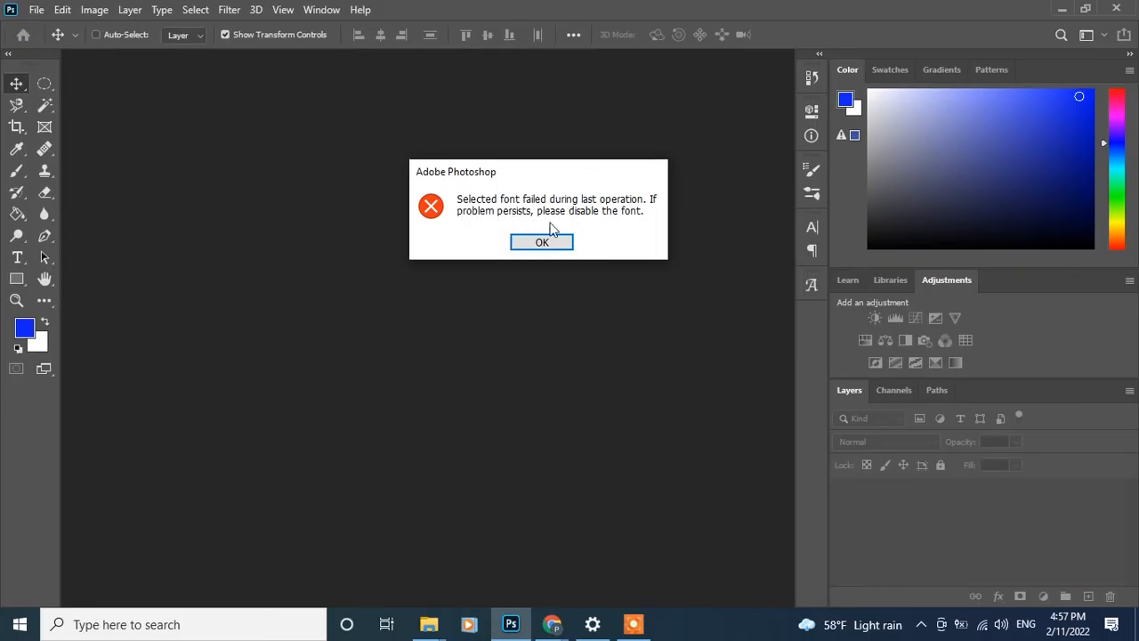
Reopen the id PSD, dismiss the 'selected font failed' error, and quit Photoshop
left_click(541, 242)
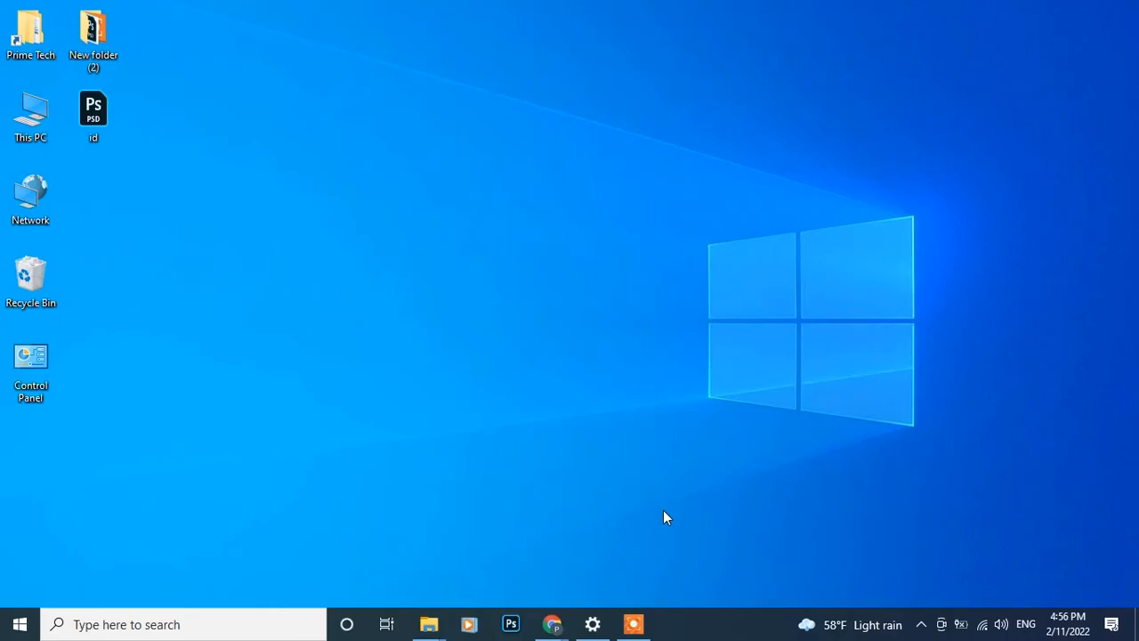
mouse_move(286, 286)
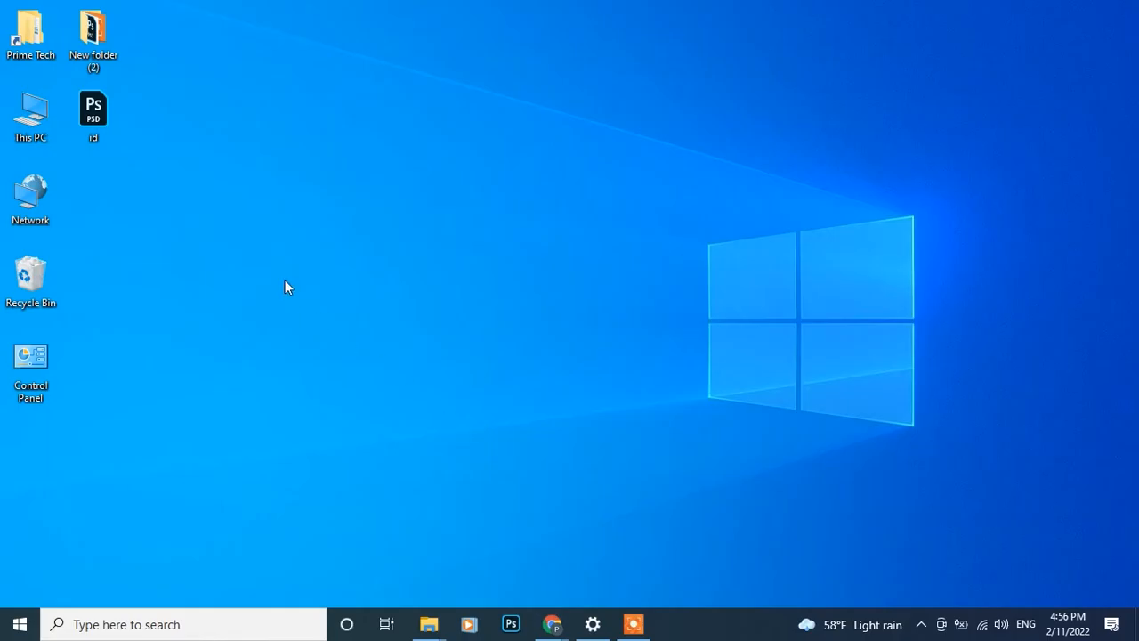
left_click(93, 112)
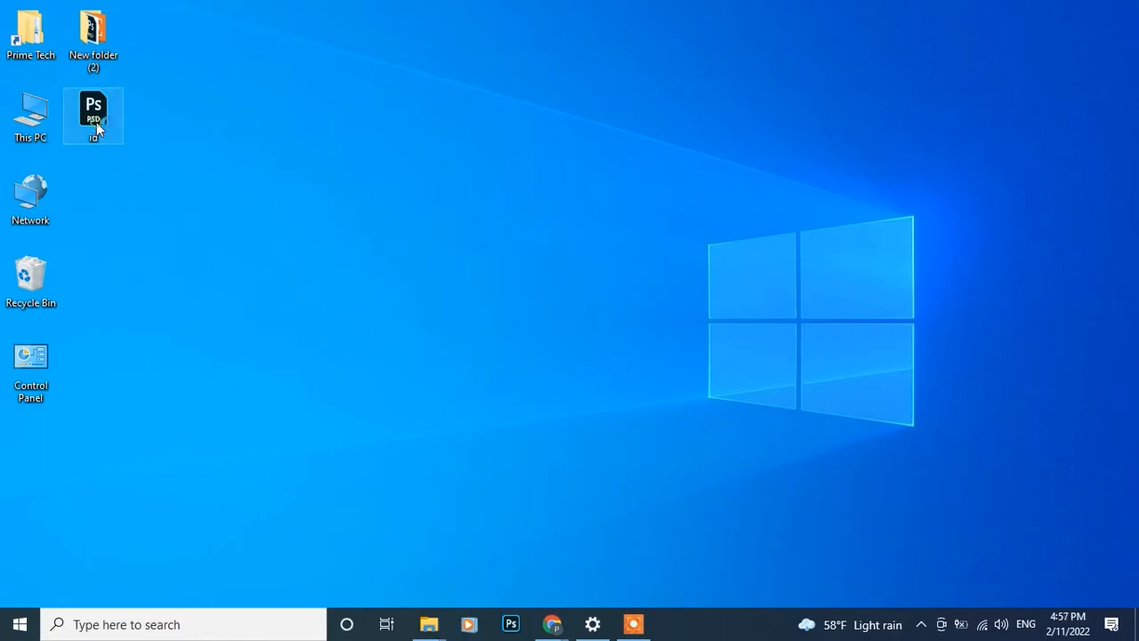
double_click(93, 116)
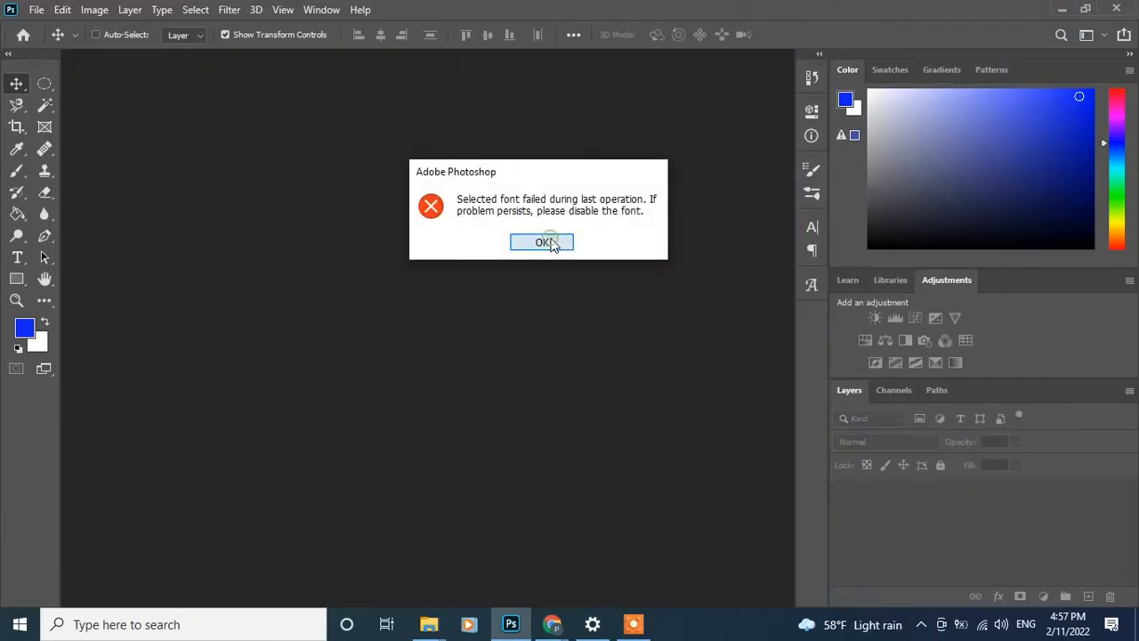
left_click(542, 242)
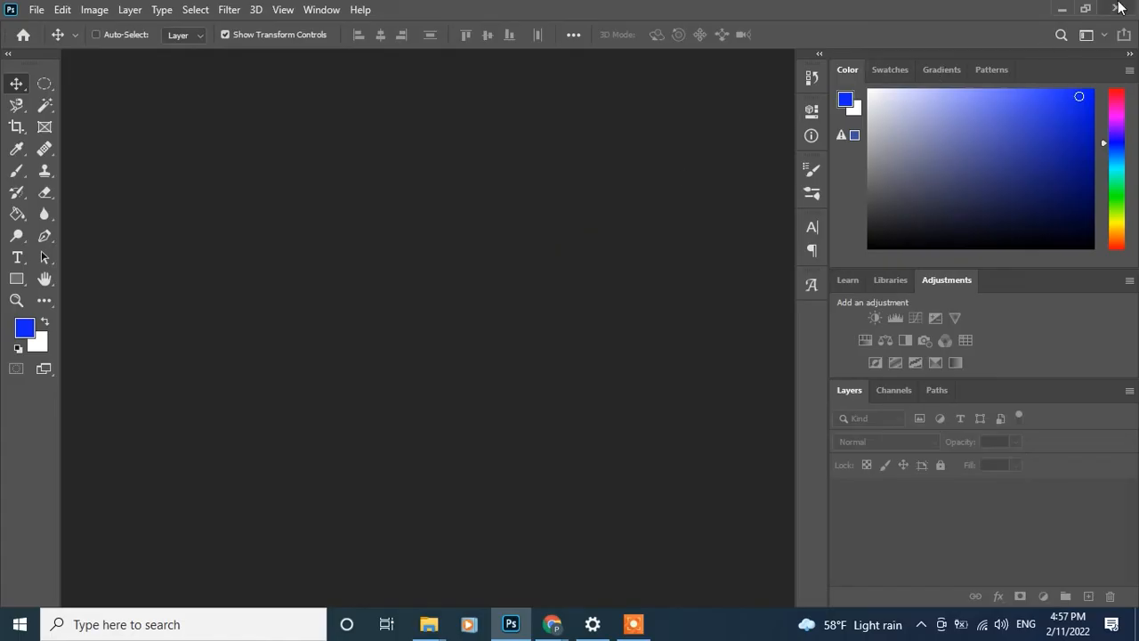
left_click(1061, 9)
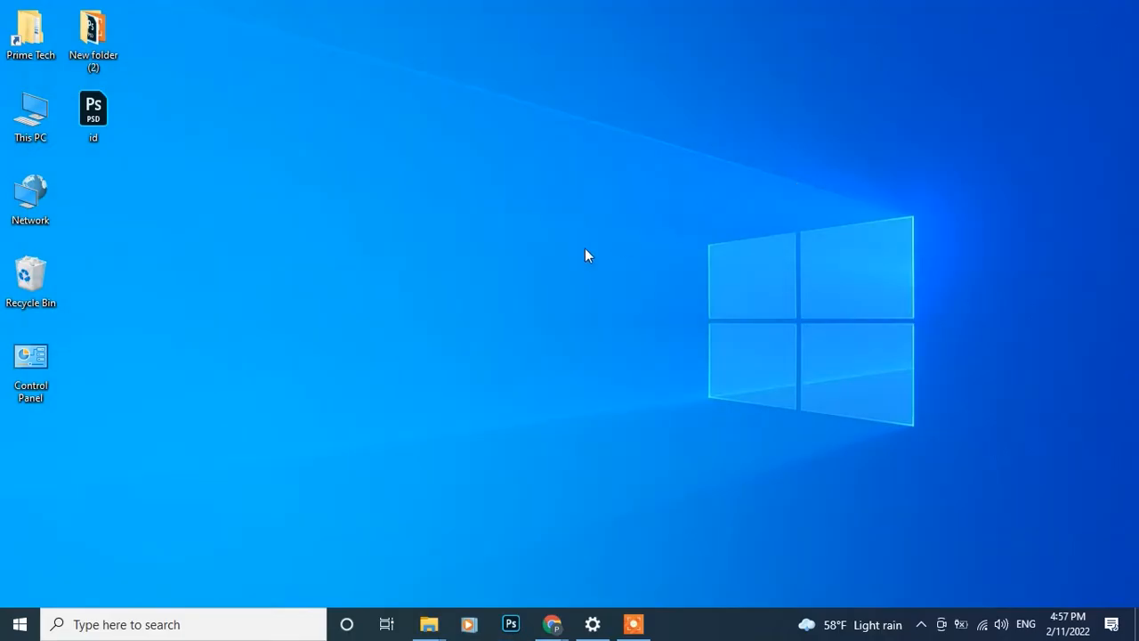
type("run")
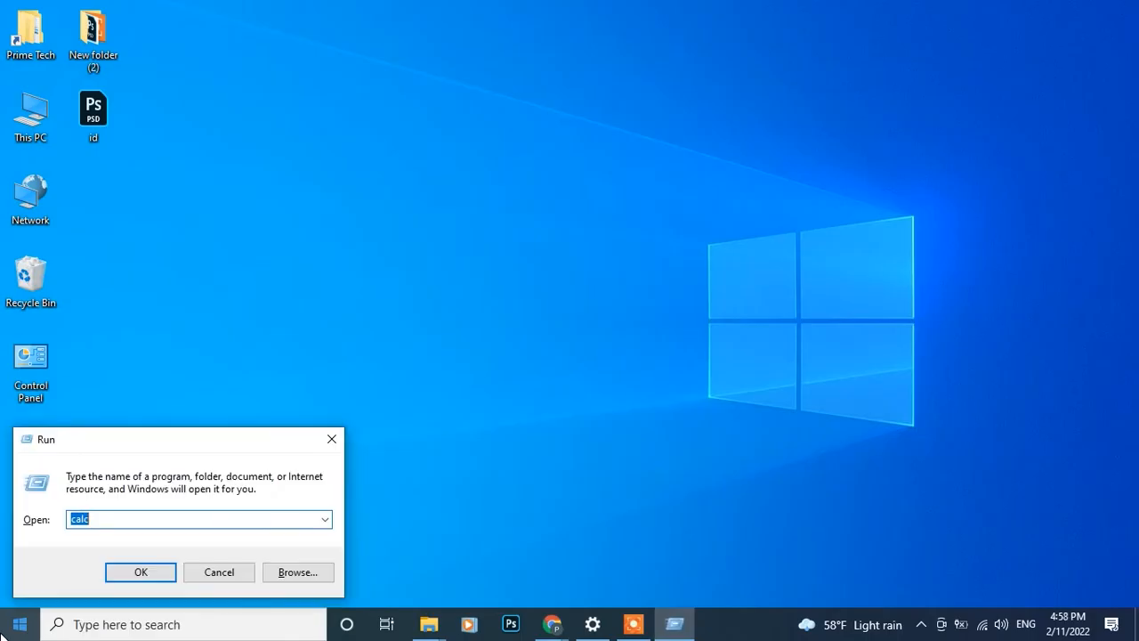
type("%temp%")
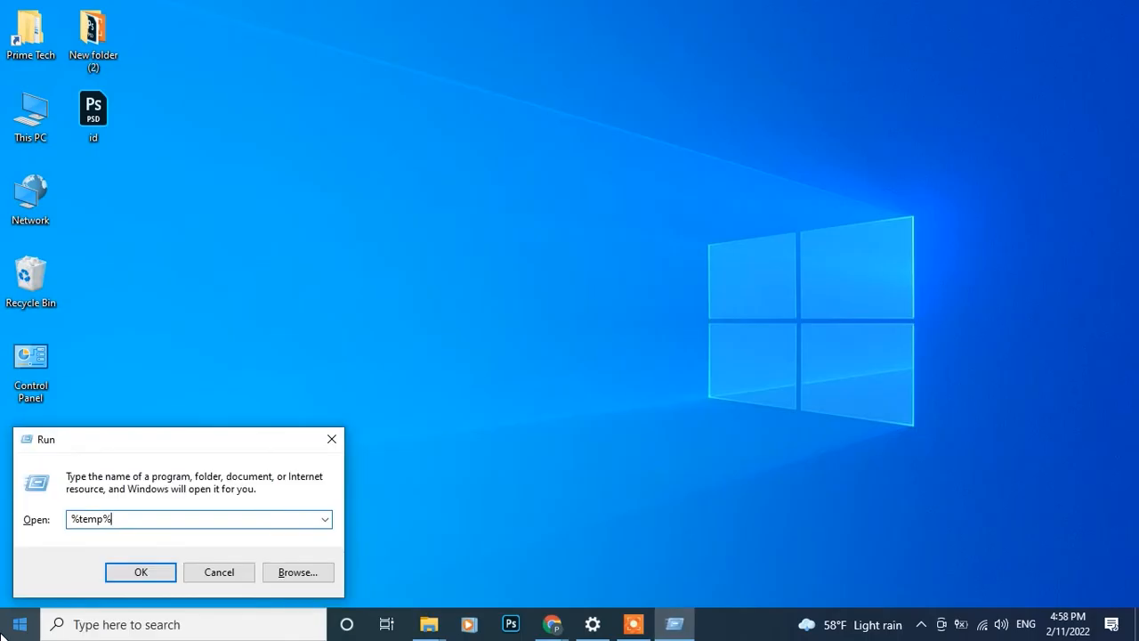
left_click(140, 572)
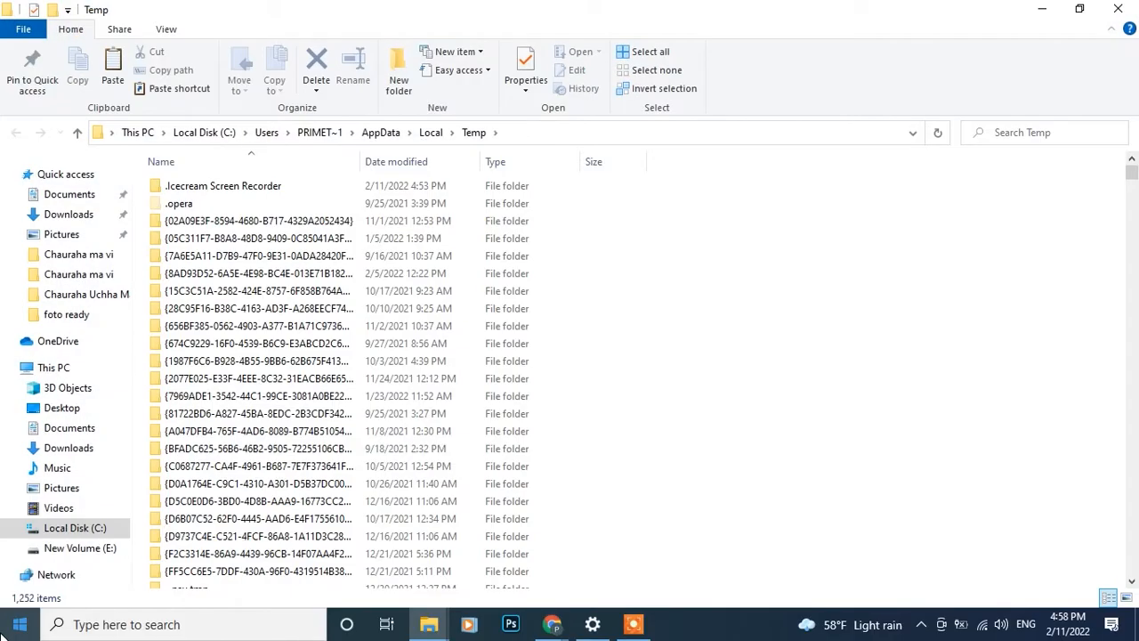
left_click(316, 67)
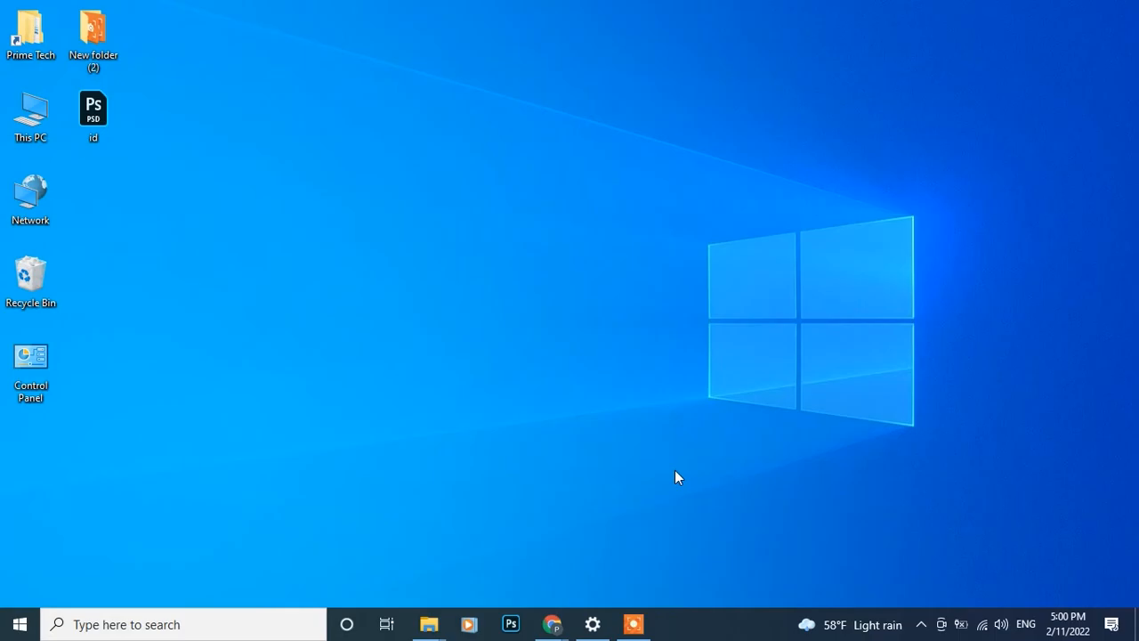
left_click(18, 623)
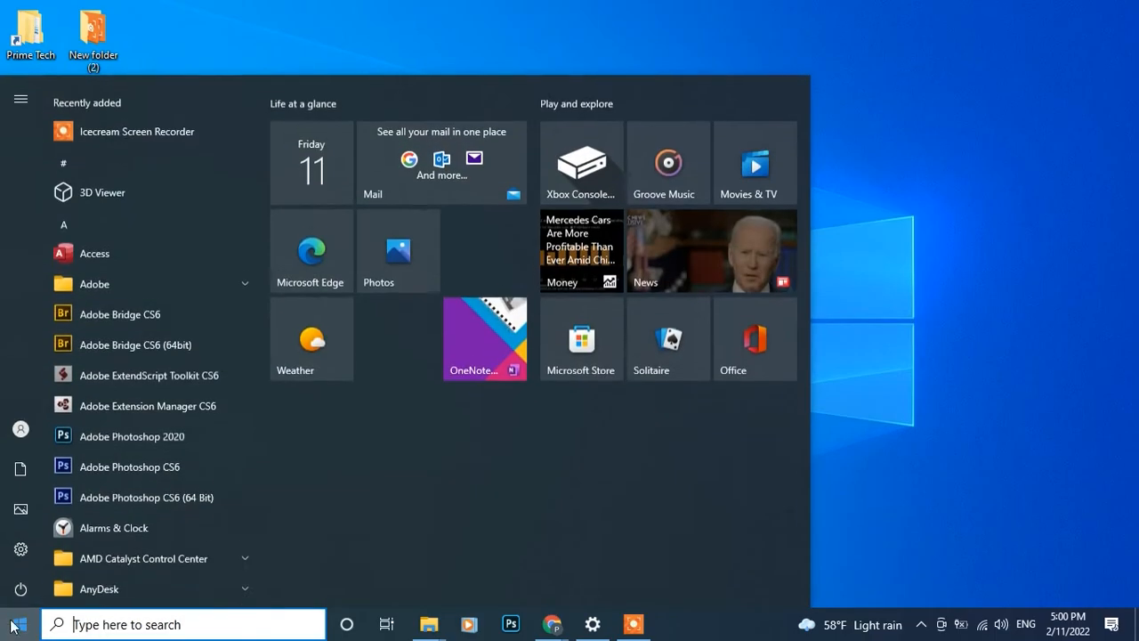
type("ru")
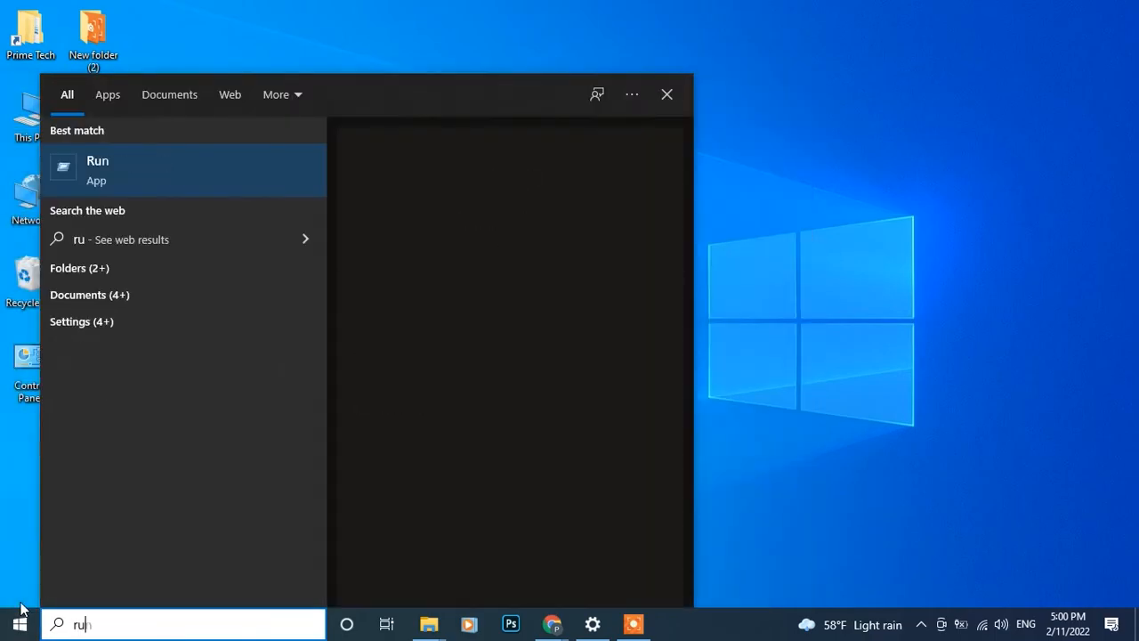
left_click(97, 170)
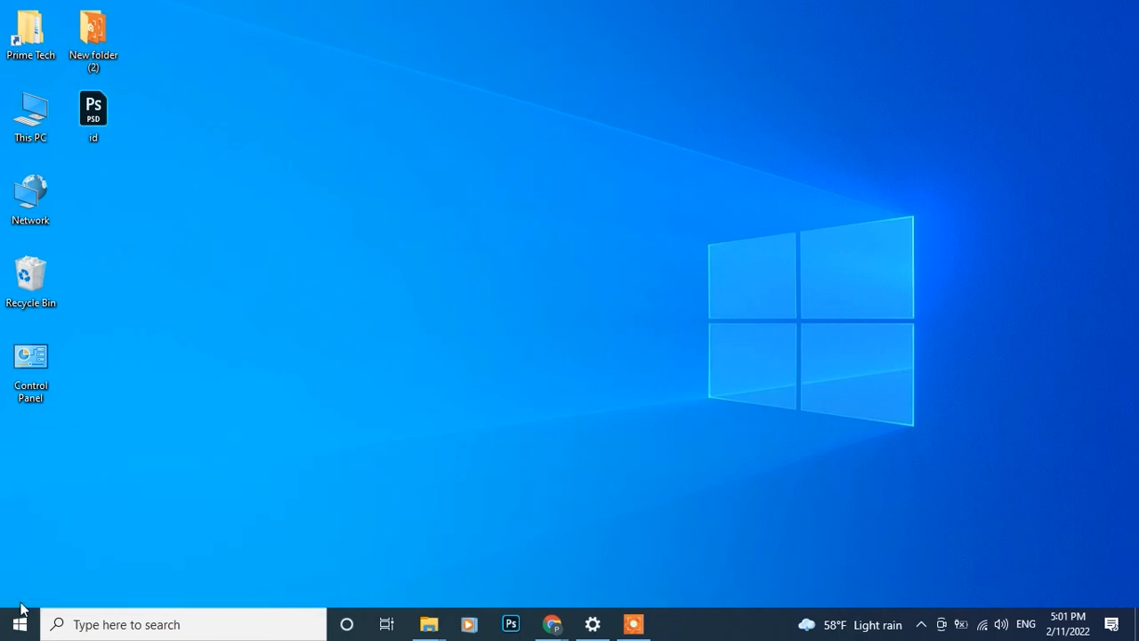
left_click(428, 623)
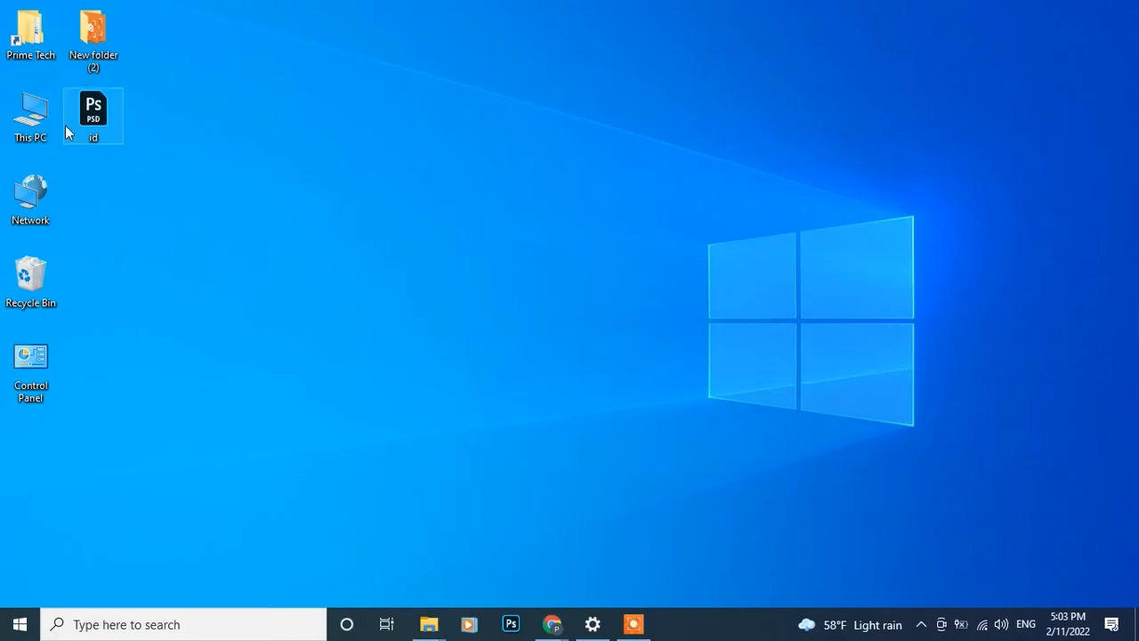
Browse This PC > Users > home folder > AppData > Roaming to Adobe Photoshop 2020
double_click(30, 115)
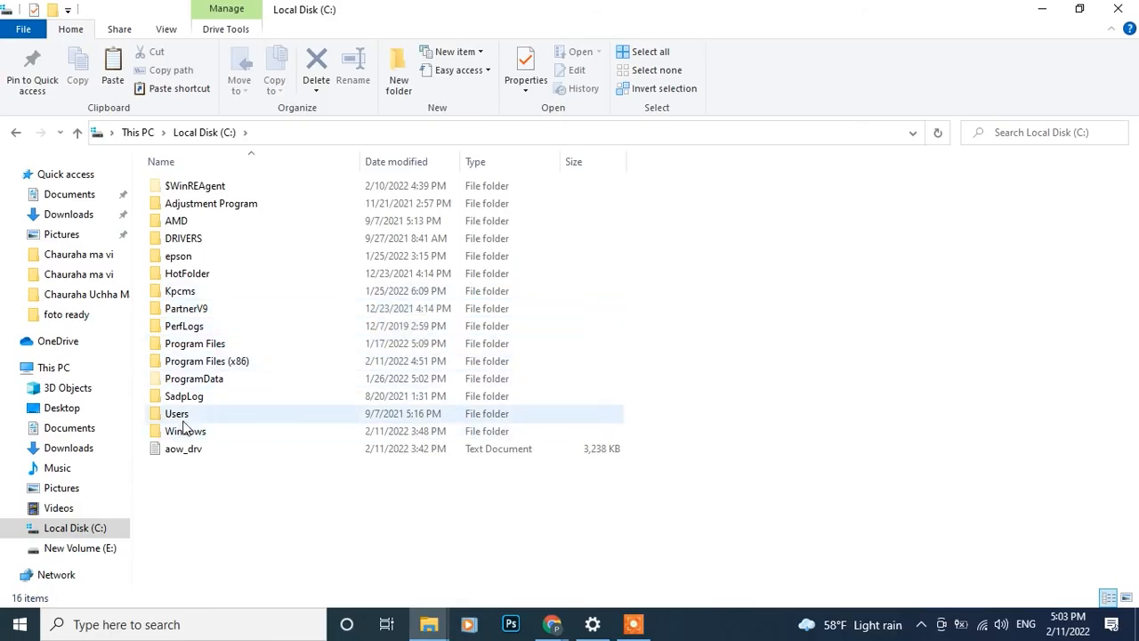
double_click(176, 413)
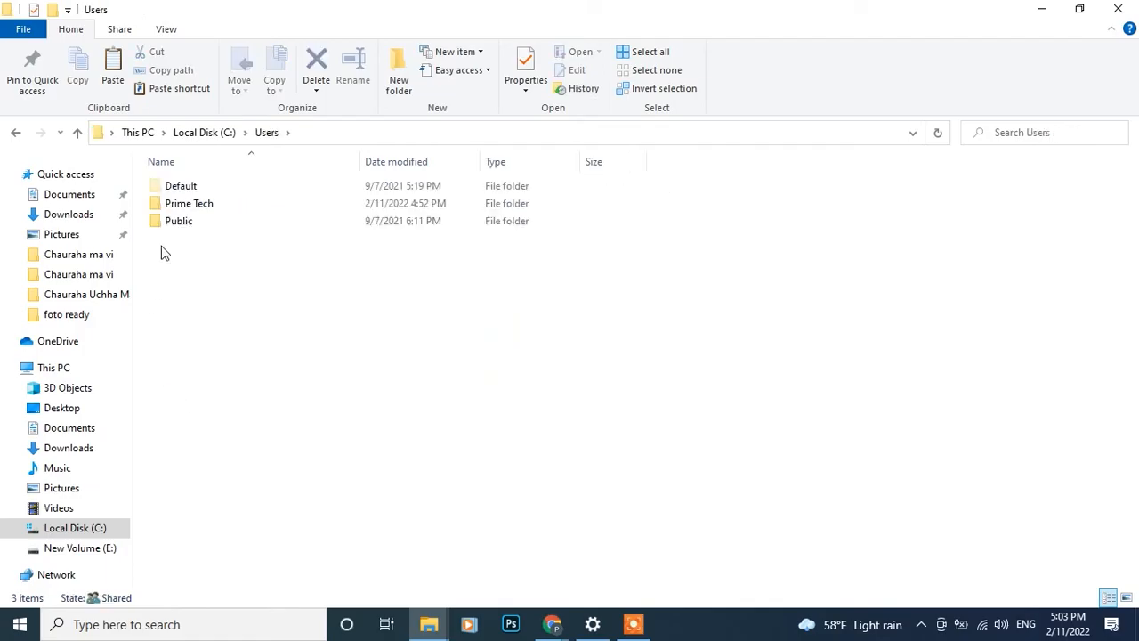
left_click(189, 203)
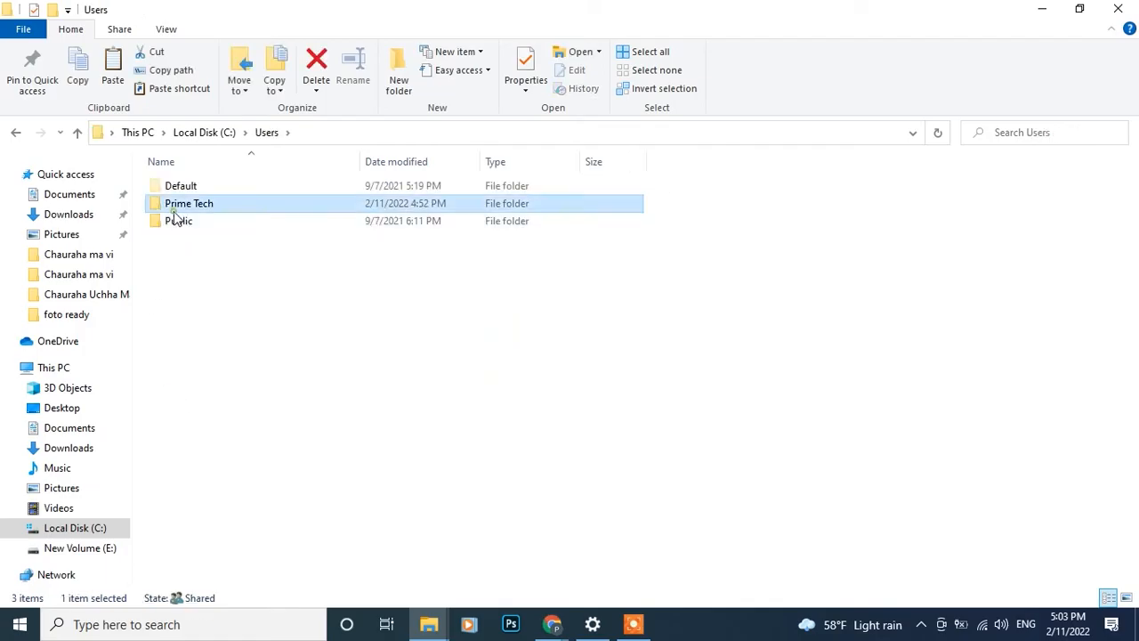
double_click(189, 203)
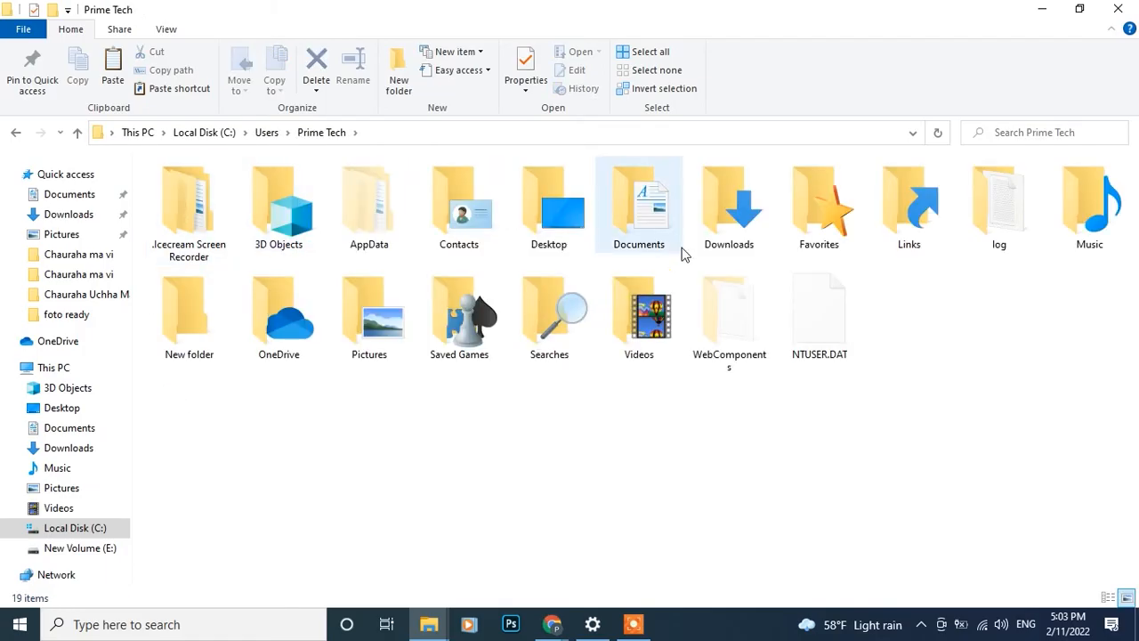
double_click(369, 200)
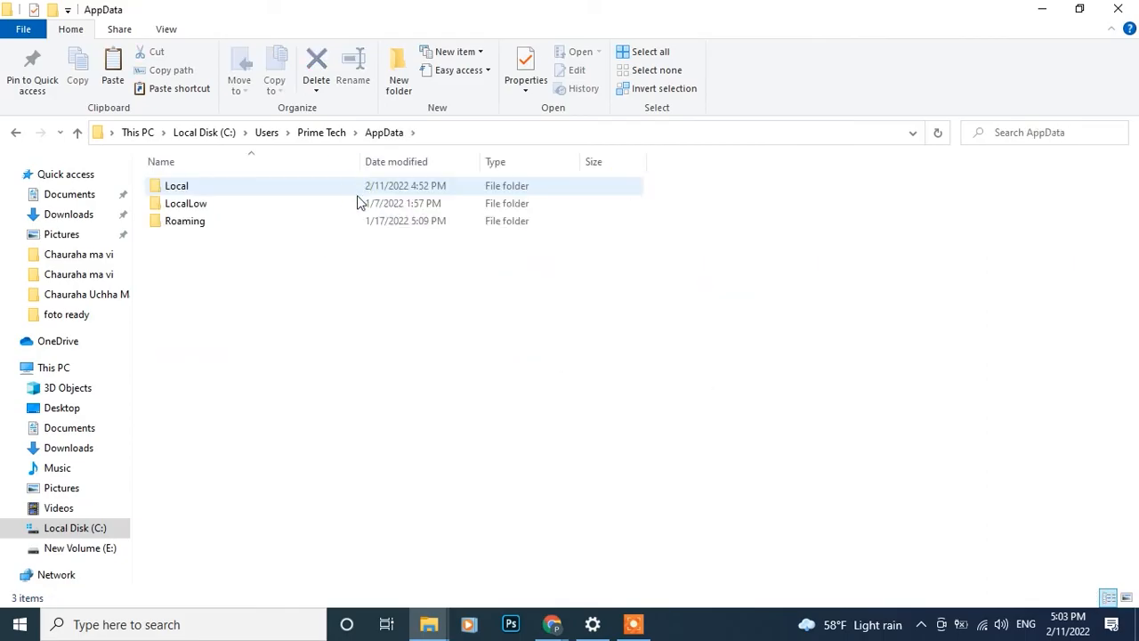
double_click(185, 220)
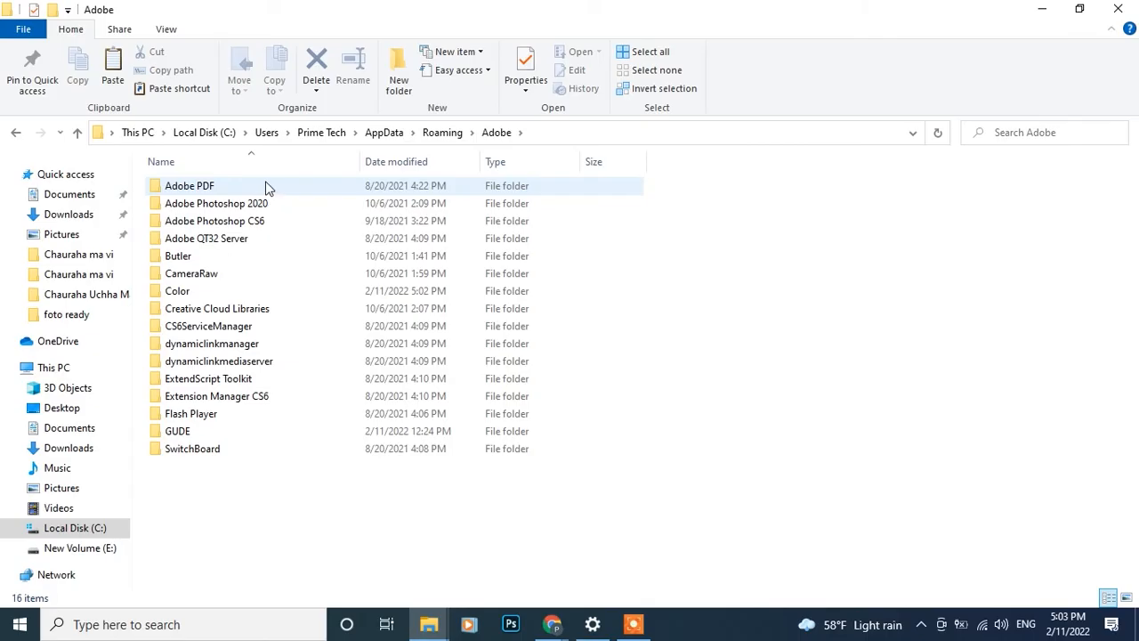
left_click(216, 203)
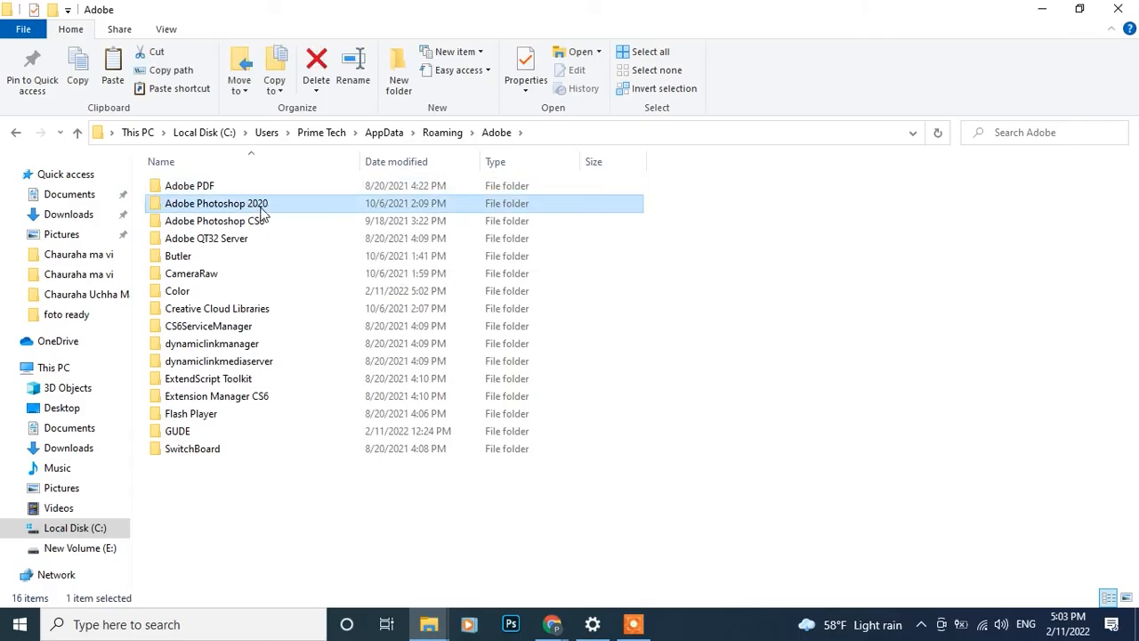
double_click(217, 203)
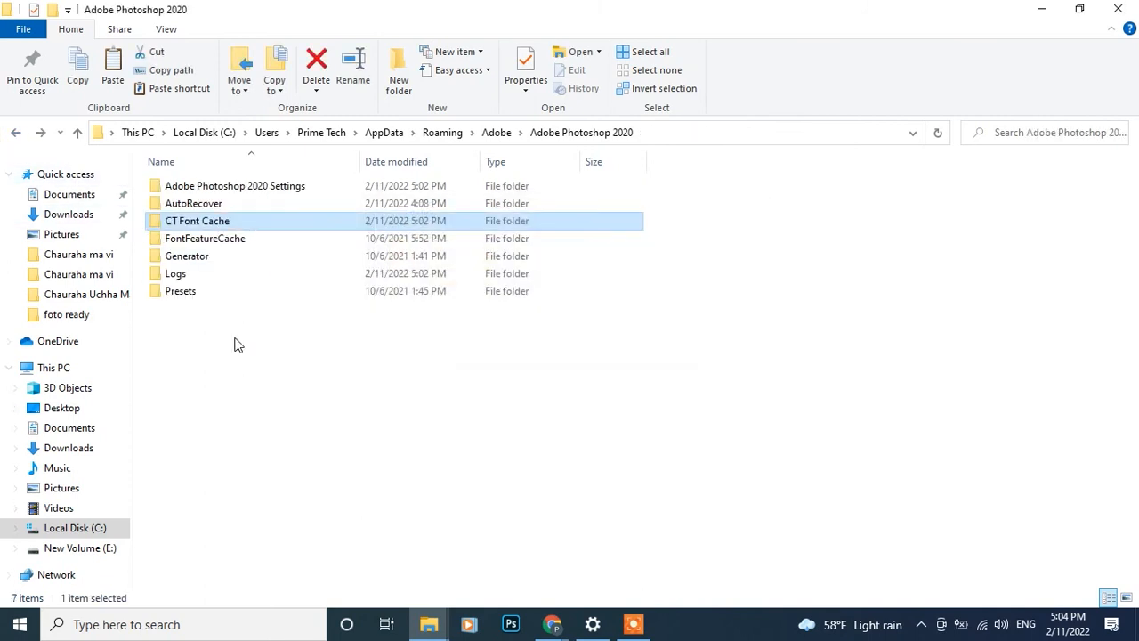
Delete the CT Font Cache folder from the Adobe Photoshop 2020 folder
left_click(510, 623)
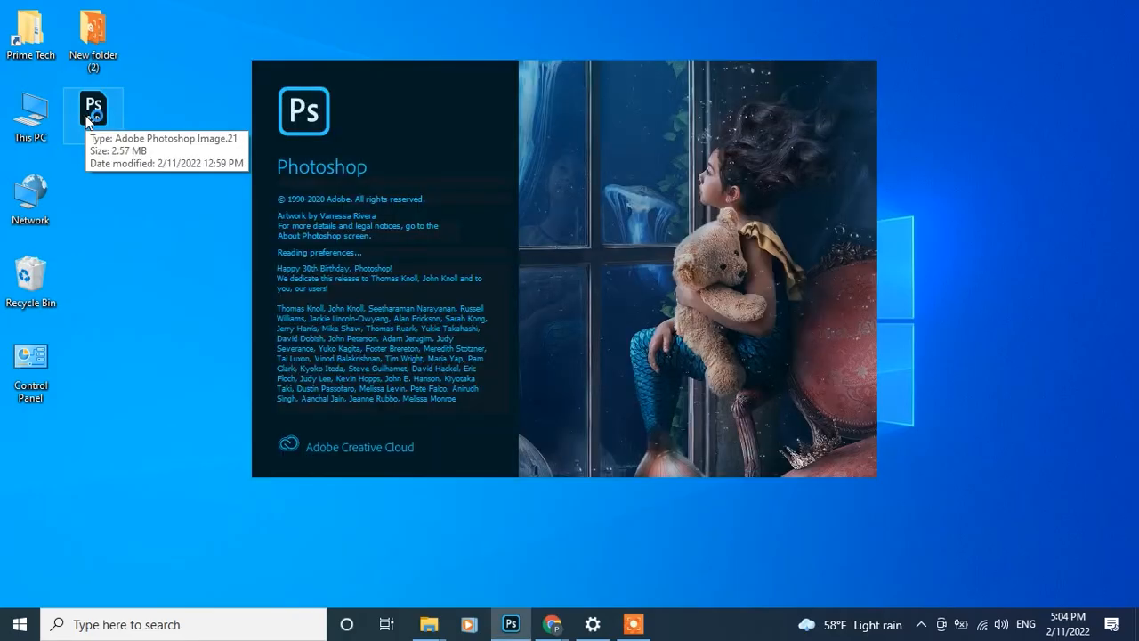